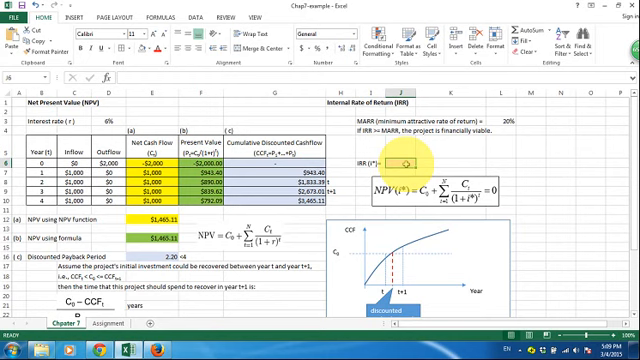
type("=IRR")
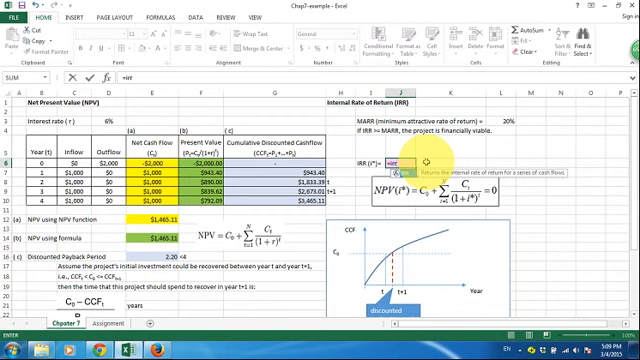